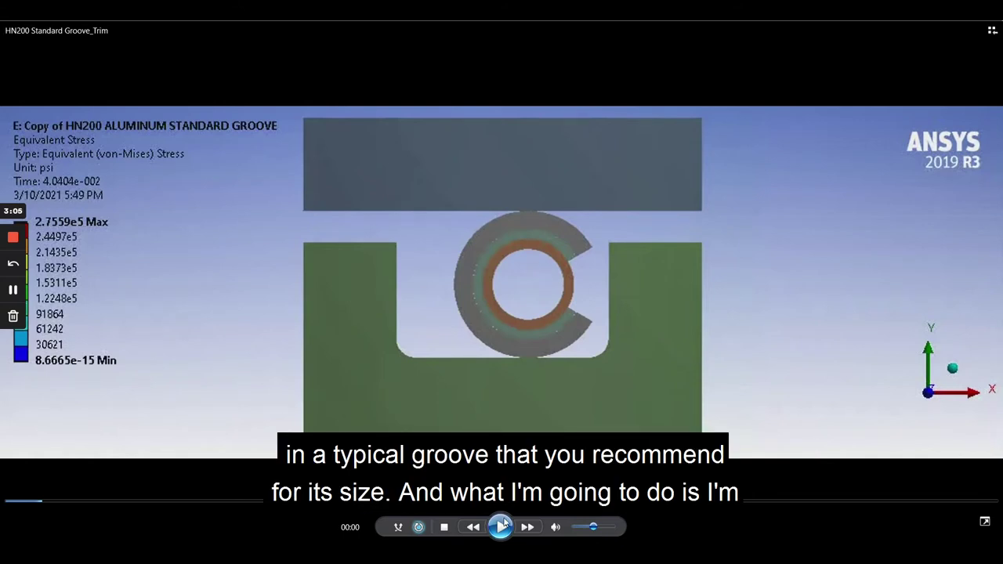
Step: Play the HN200 Standard Groove clip until the seal compresses in its groove
{"action": "left_click", "coordinate": [501, 526]}
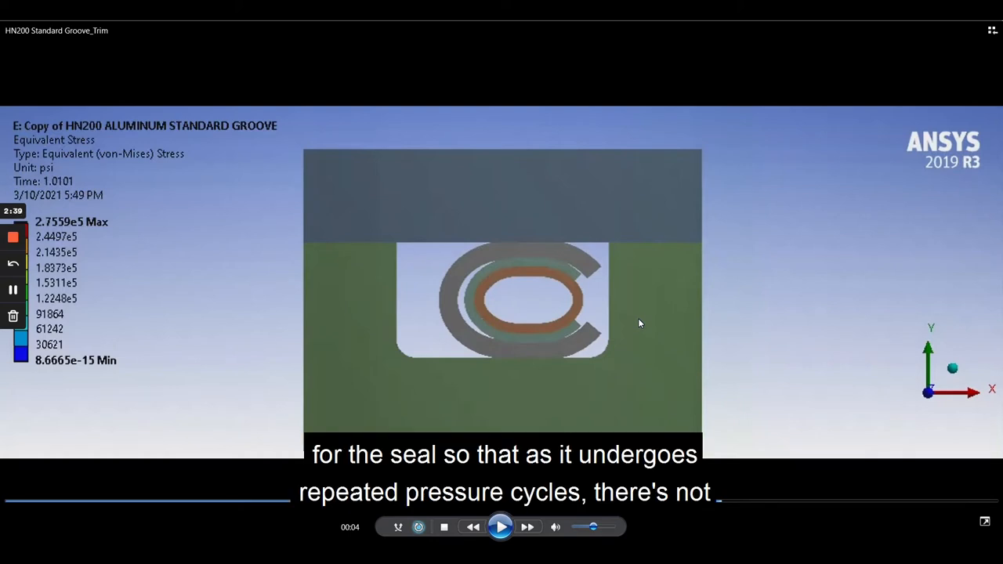
{"action": "mouse_move", "coordinate": [646, 319]}
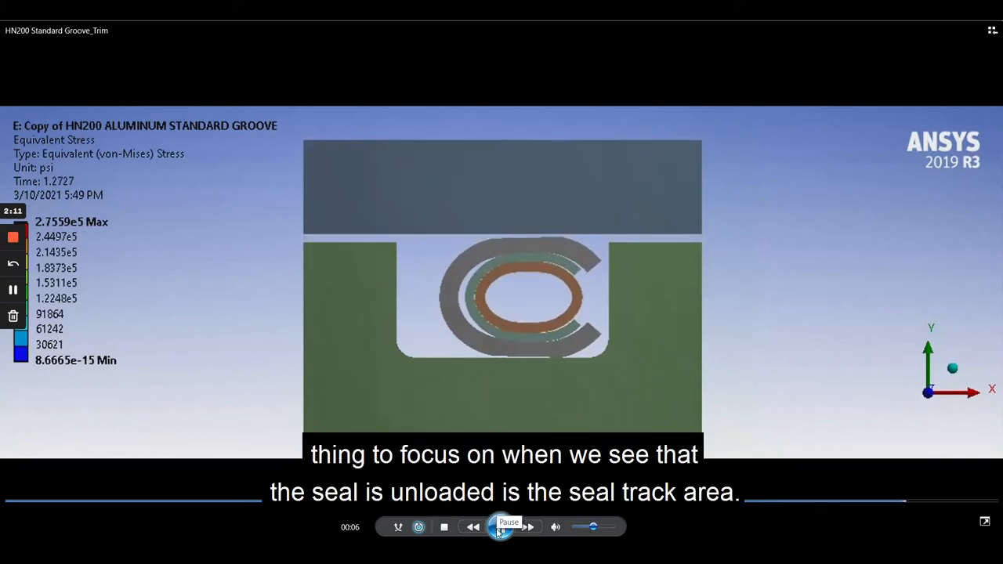
Step: Pause the HN200 standard-groove clip at about 00:06 on the unloaded seal
{"action": "left_click", "coordinate": [502, 529]}
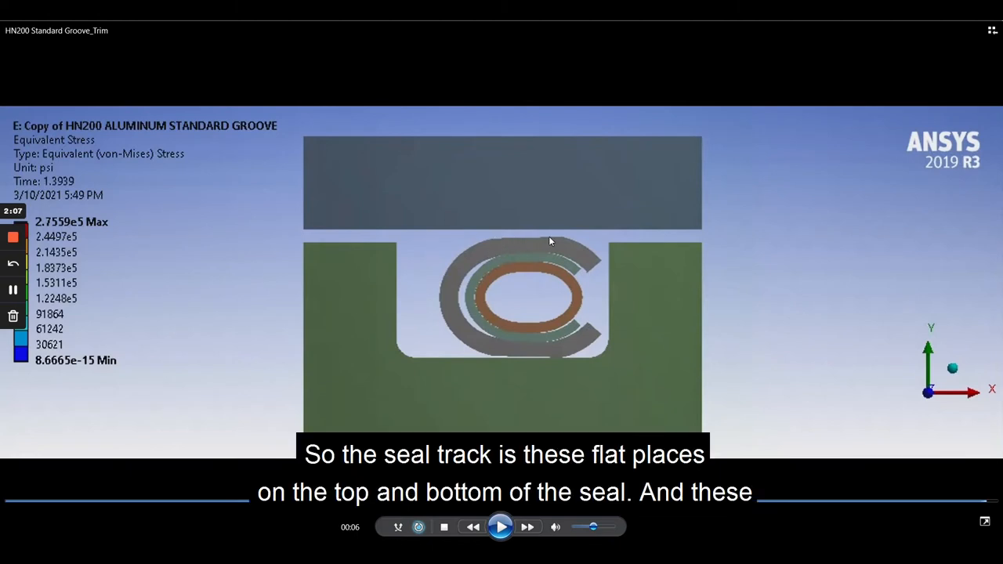
{"action": "mouse_move", "coordinate": [562, 361]}
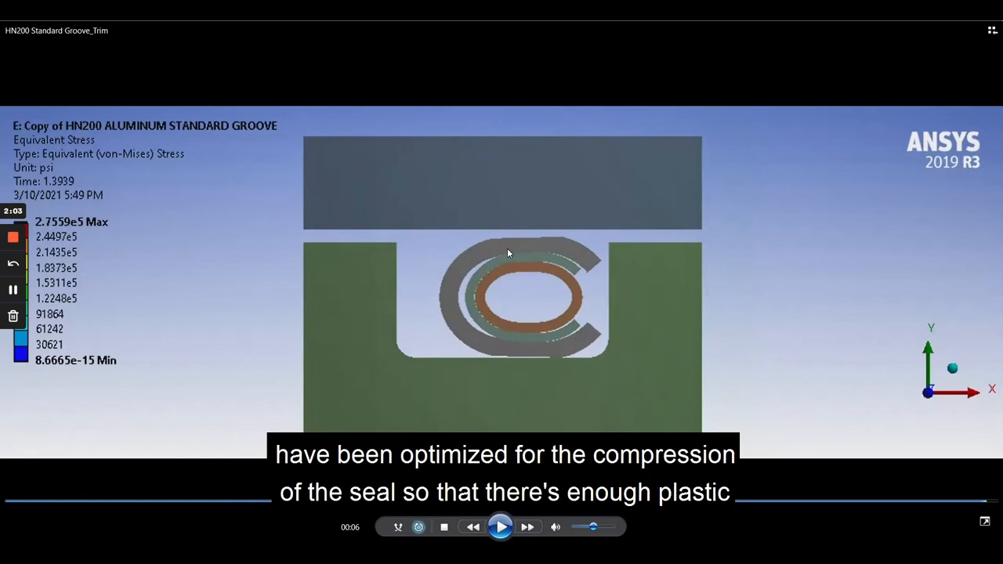
{"action": "mouse_move", "coordinate": [515, 248]}
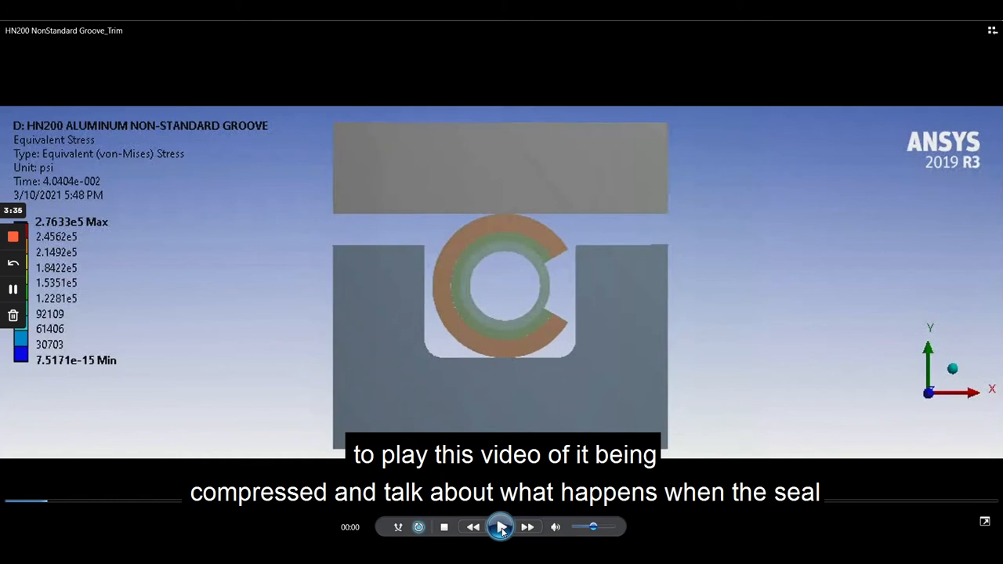
Step: Play the HN200 NonStandard Groove clip and pause as the seal meets the groove walls
{"action": "left_click", "coordinate": [503, 527]}
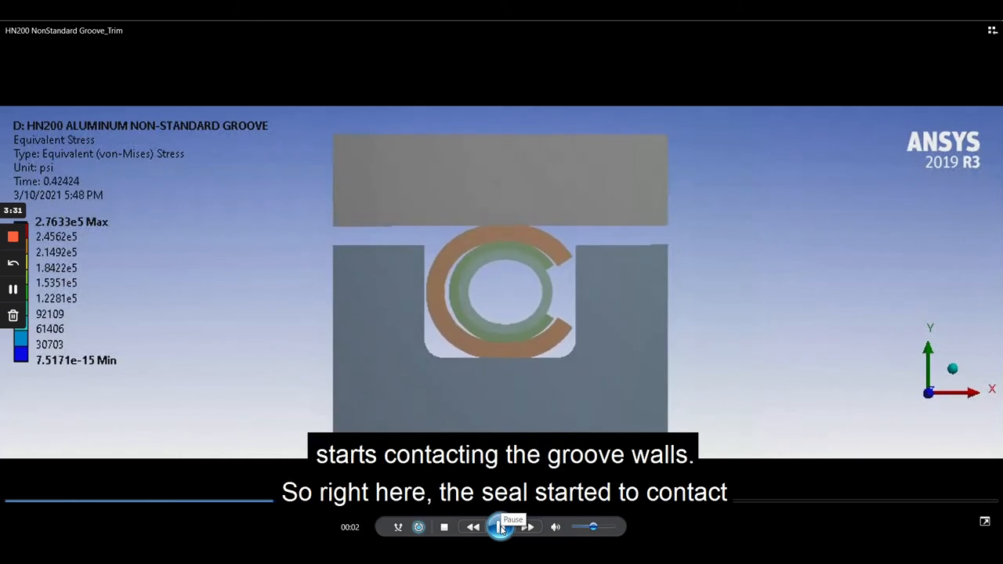
{"action": "left_click", "coordinate": [502, 527]}
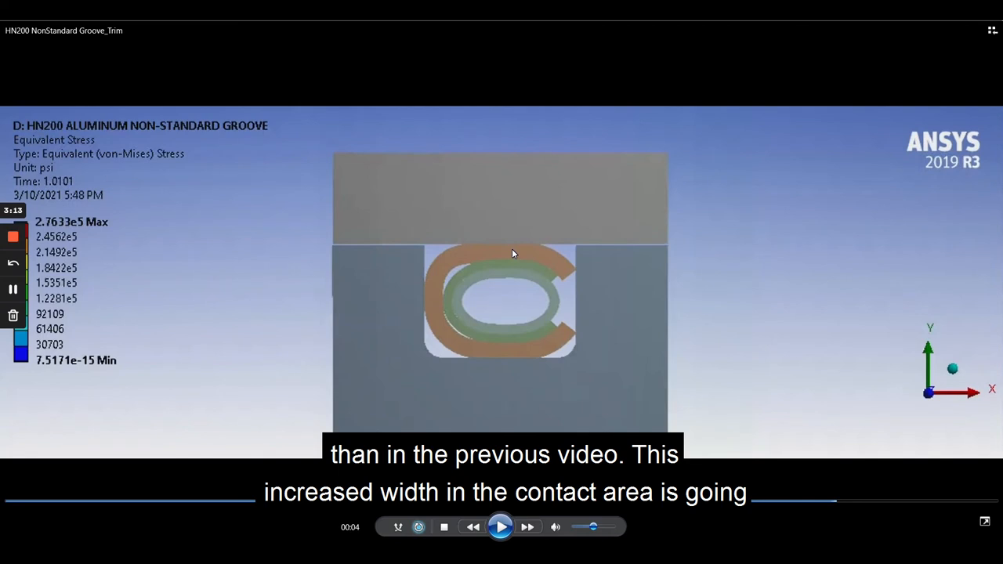
{"action": "mouse_move", "coordinate": [514, 243]}
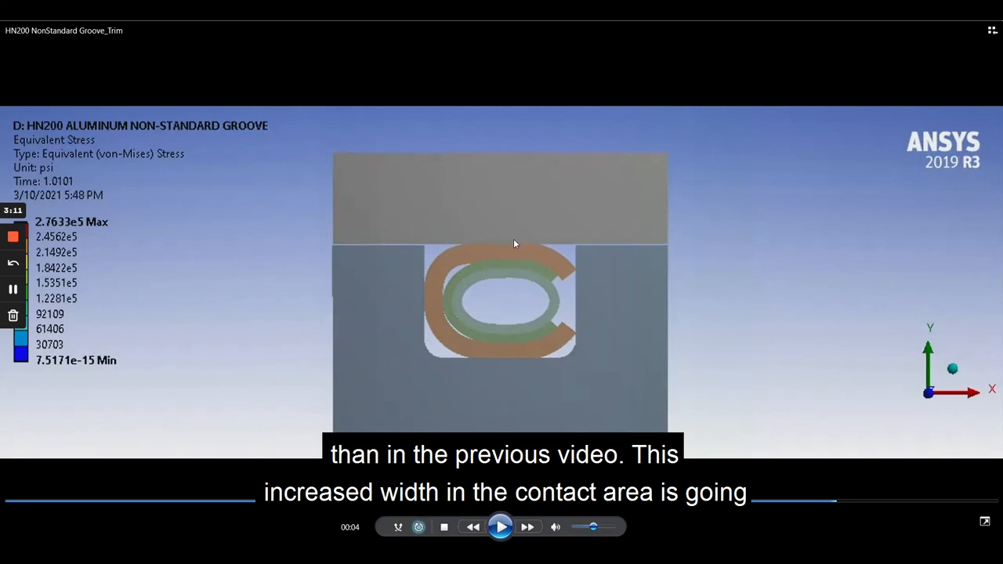
{"action": "mouse_move", "coordinate": [479, 256]}
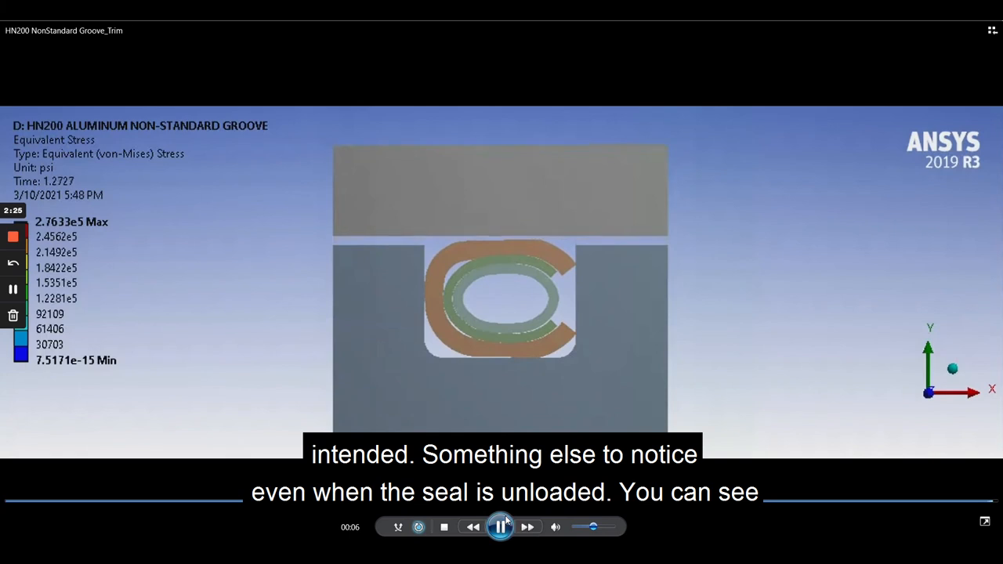
Step: Pause the non-standard groove clip at about 00:06 on the unloaded seal
{"action": "left_click", "coordinate": [501, 526]}
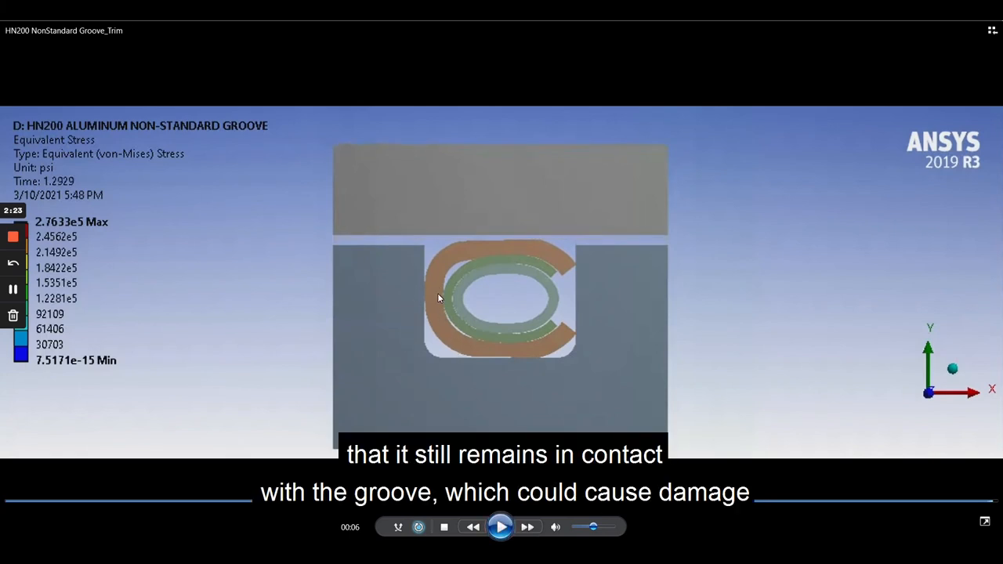